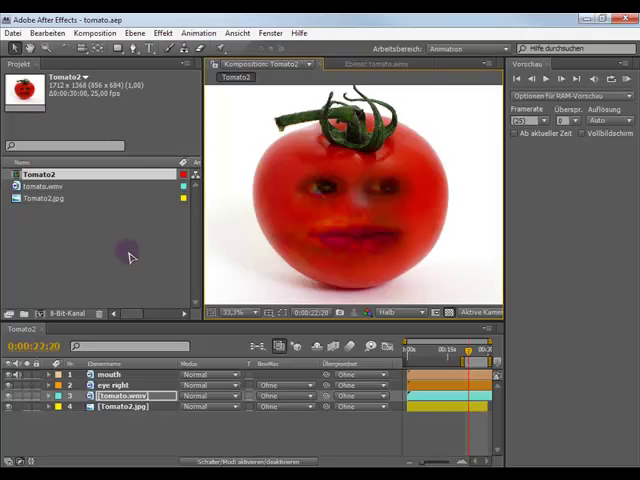
mouse_move(175, 256)
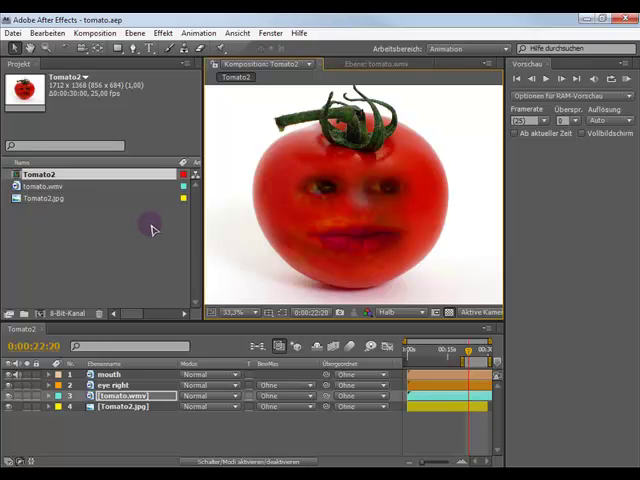
mouse_move(385, 193)
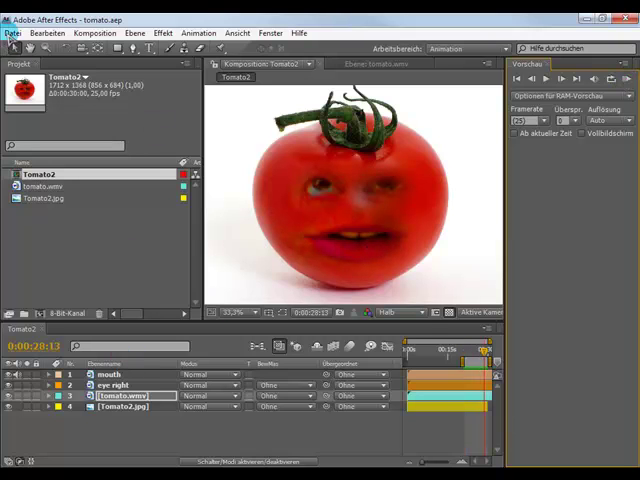
- Import Tomato2.jpg and tomato.wmv into a new project via Datei > Importieren > Datei…
click(14, 31)
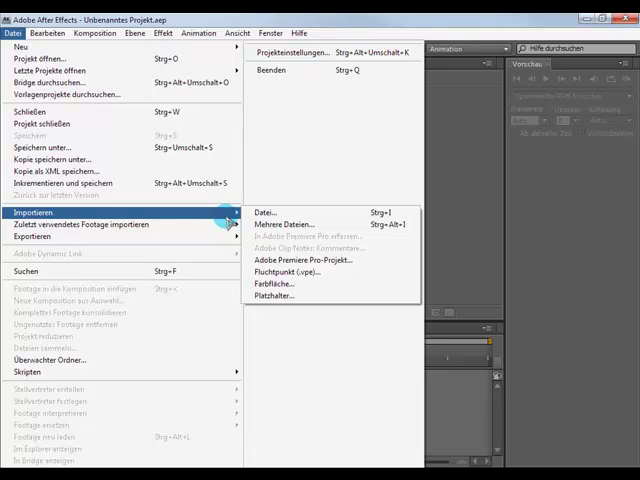
mouse_move(262, 212)
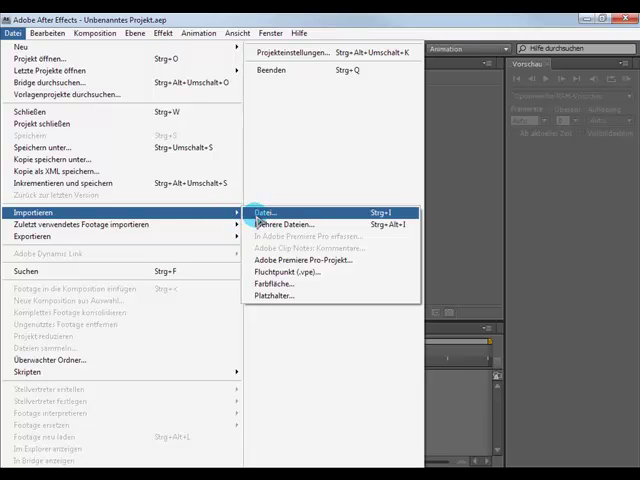
click(272, 212)
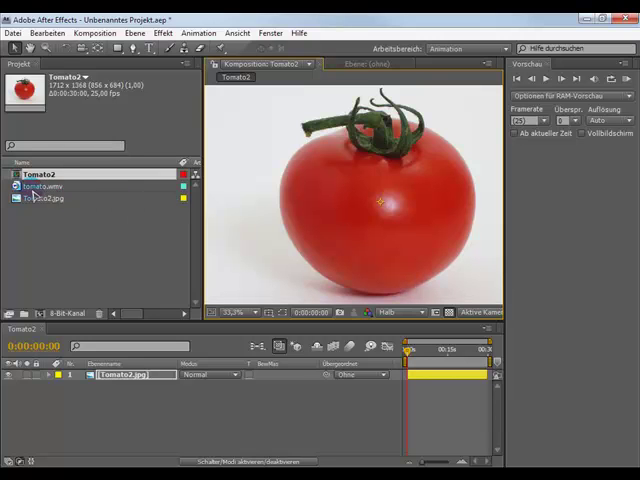
- Select the tomato.wmv face footage clip for placing over the tomato photo
click(45, 186)
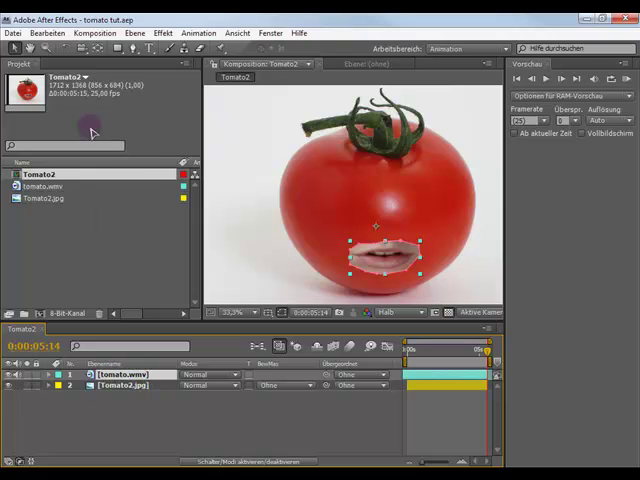
- Select the face footage layer, then the right eye layer in Tomato2
click(63, 32)
text(left eye)
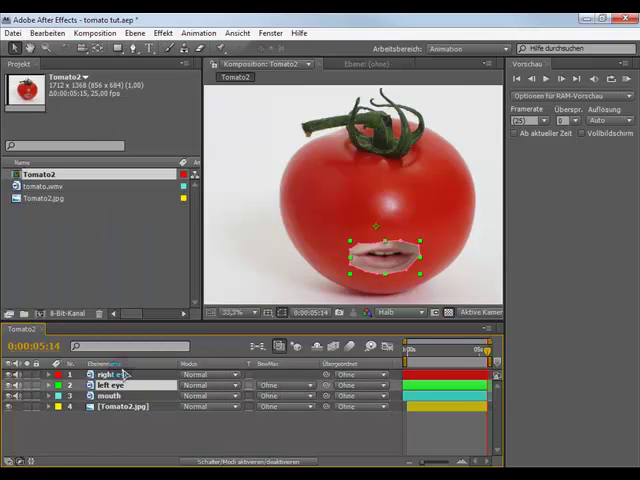
click(100, 395)
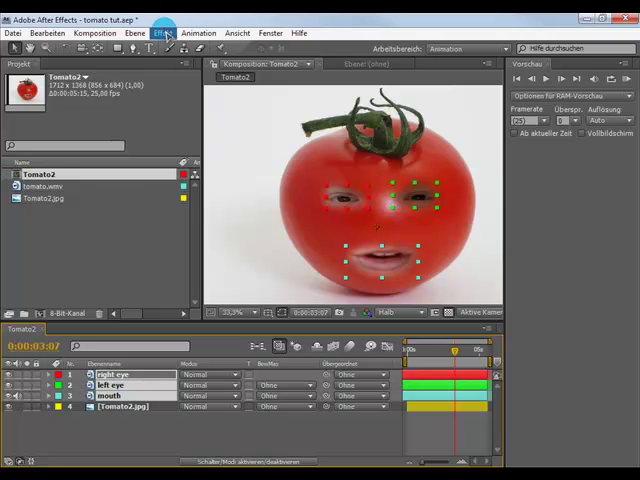
- Apply Farbton/Sättigung to the mouth layer, then select the right eye layer
click(165, 33)
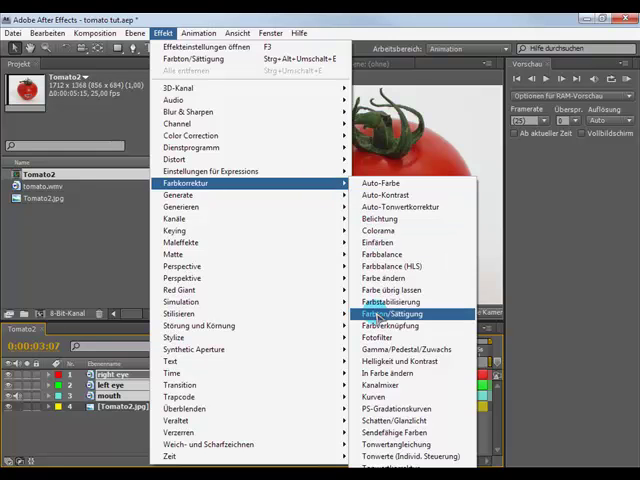
click(401, 313)
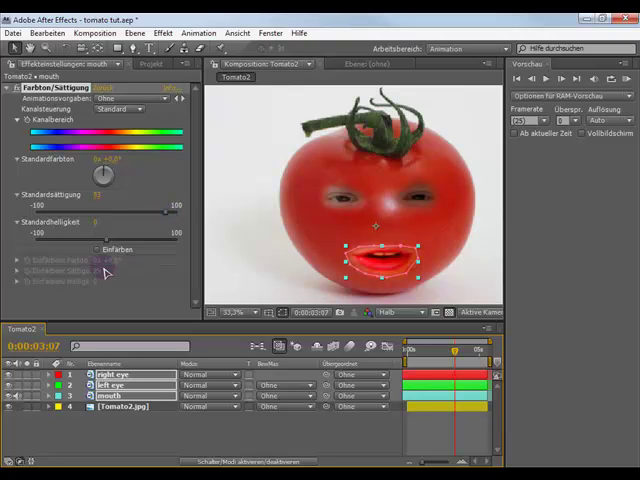
mouse_move(118, 249)
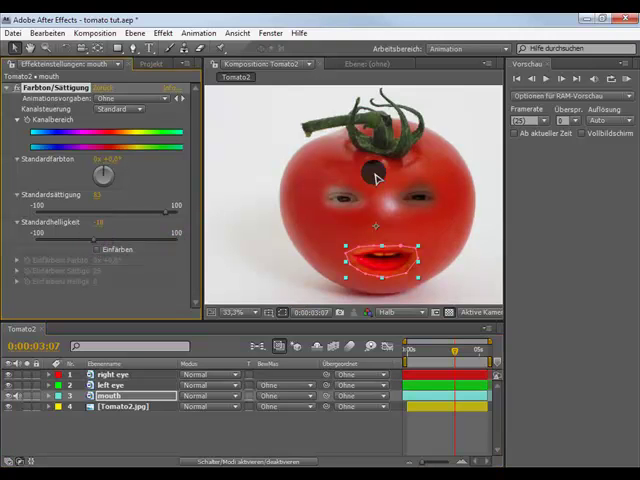
click(107, 377)
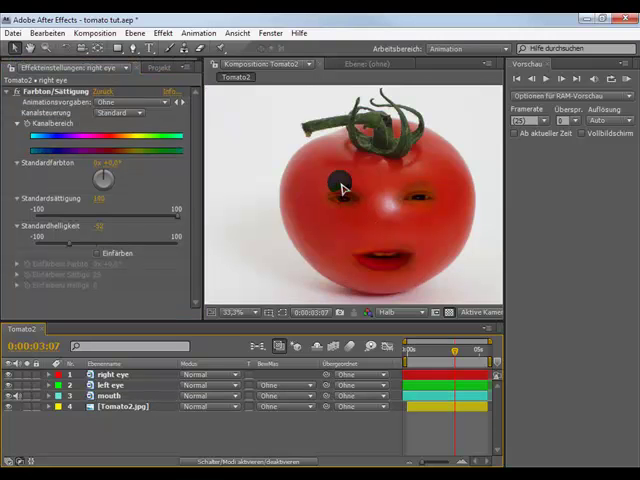